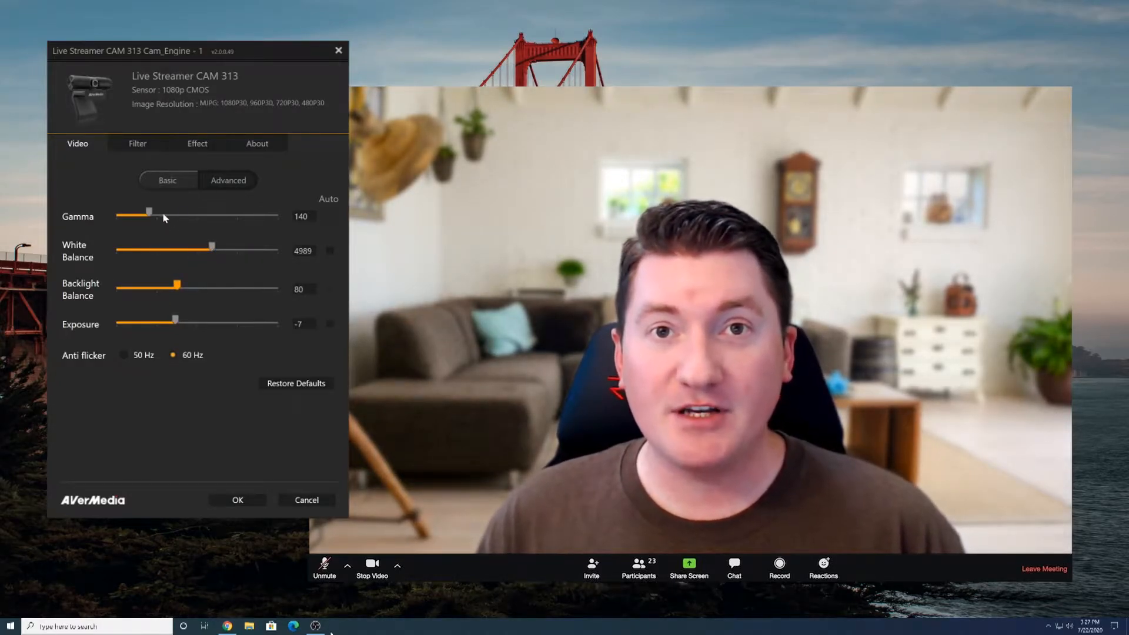
# - Raise the camera's Gamma slider in CamEngine's advanced video settings
pyautogui.moveTo(148, 212); pyautogui.dragTo(171, 211)
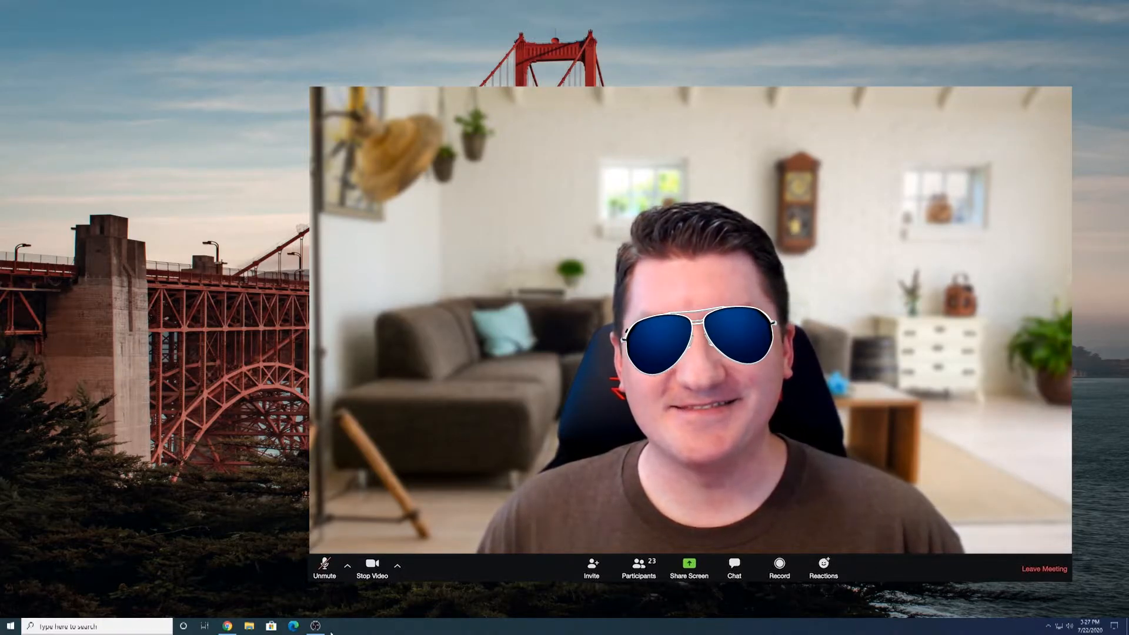
# - Go to avermedia.com/support/ in Chrome
pyautogui.click(227, 626)
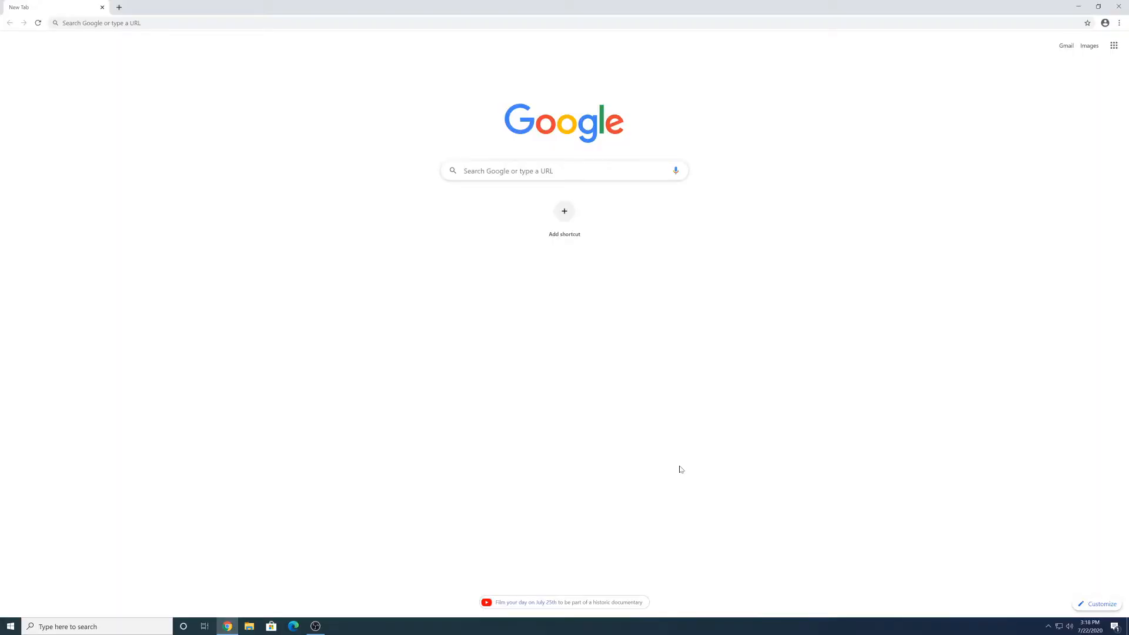
pyautogui.write('av')
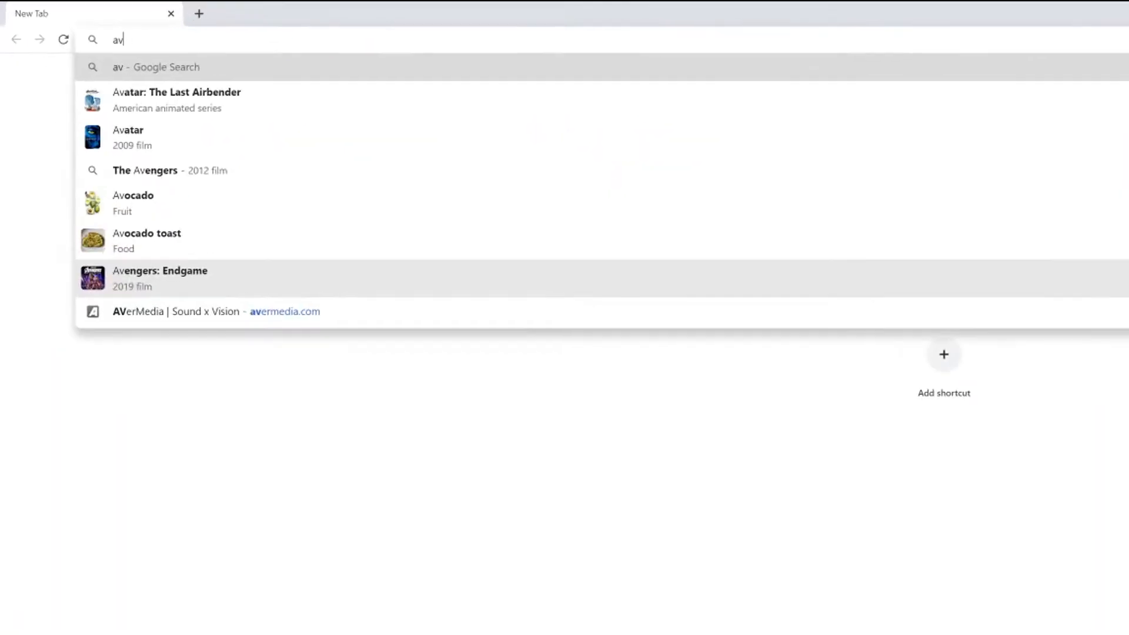
pyautogui.click(216, 311)
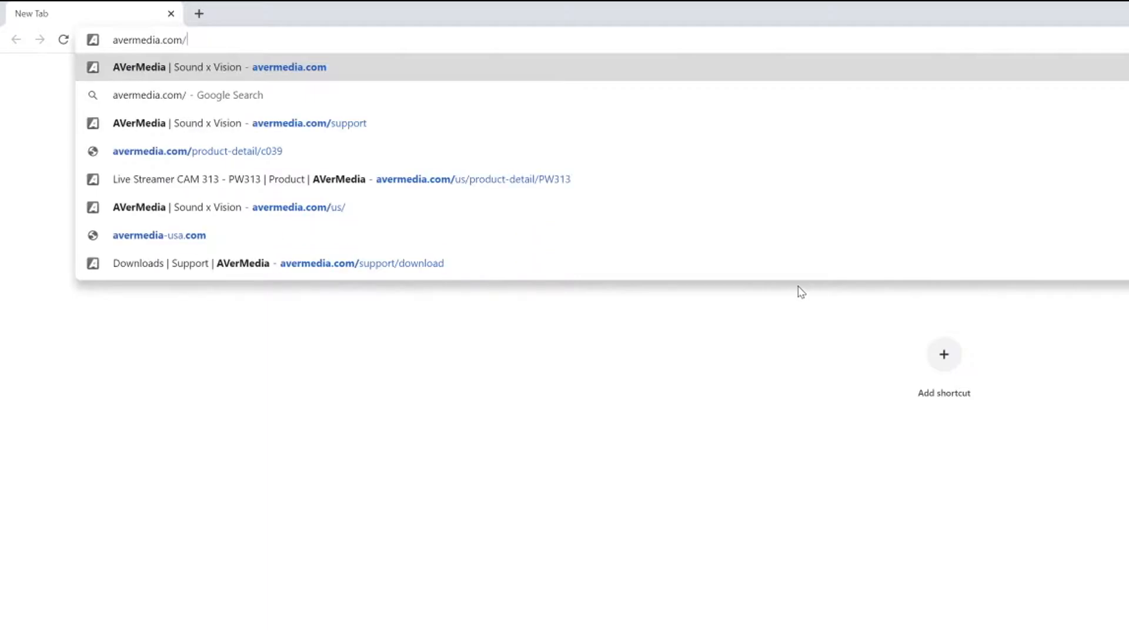
pyautogui.write('support/download')
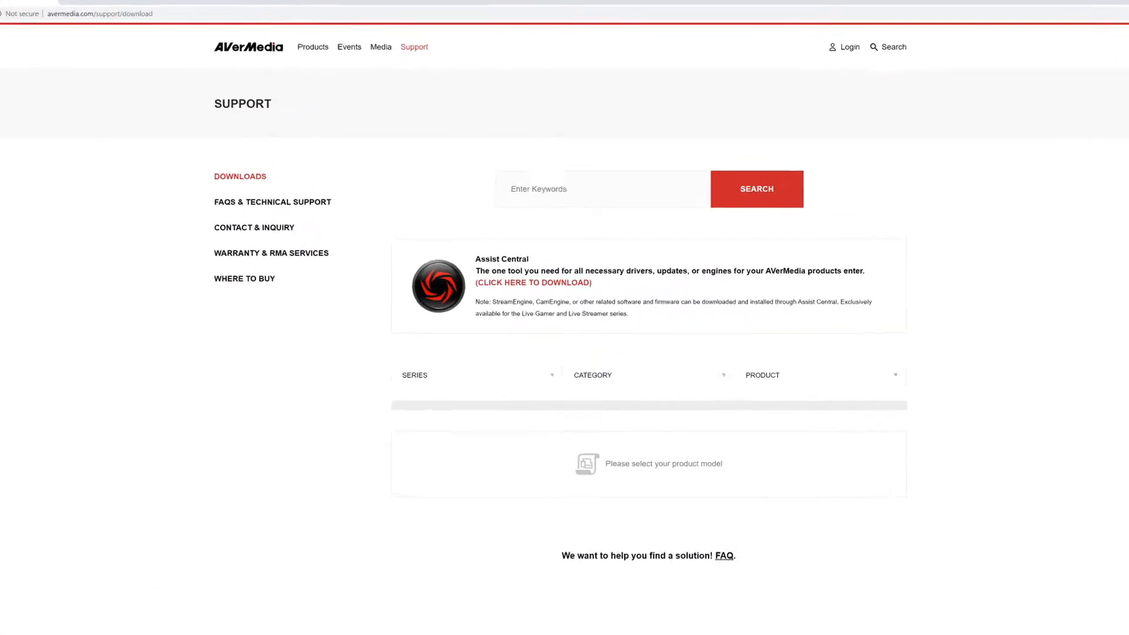
# - Search downloads for 'camengine' and download the CamEngine v2.0.49 installer
pyautogui.write('came')
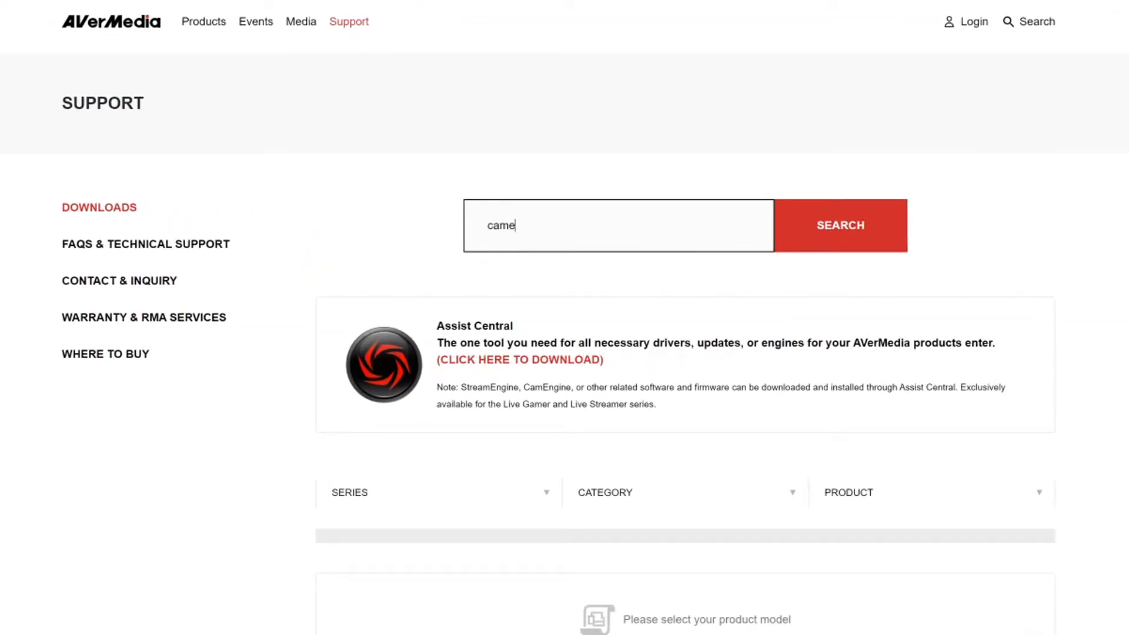
pyautogui.click(839, 225)
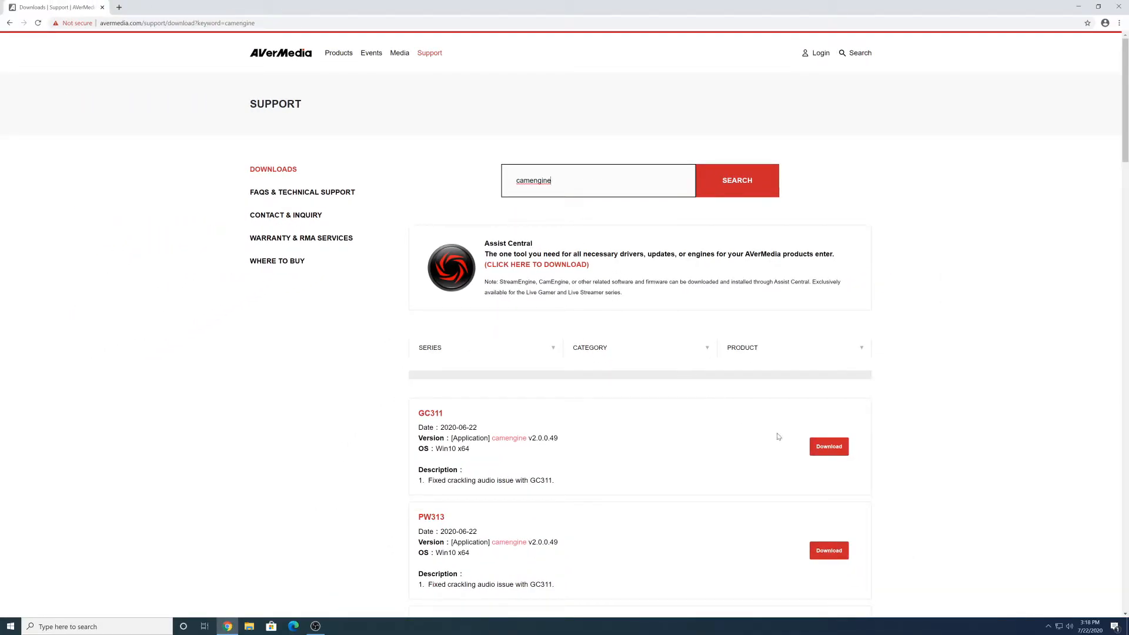
pyautogui.click(828, 446)
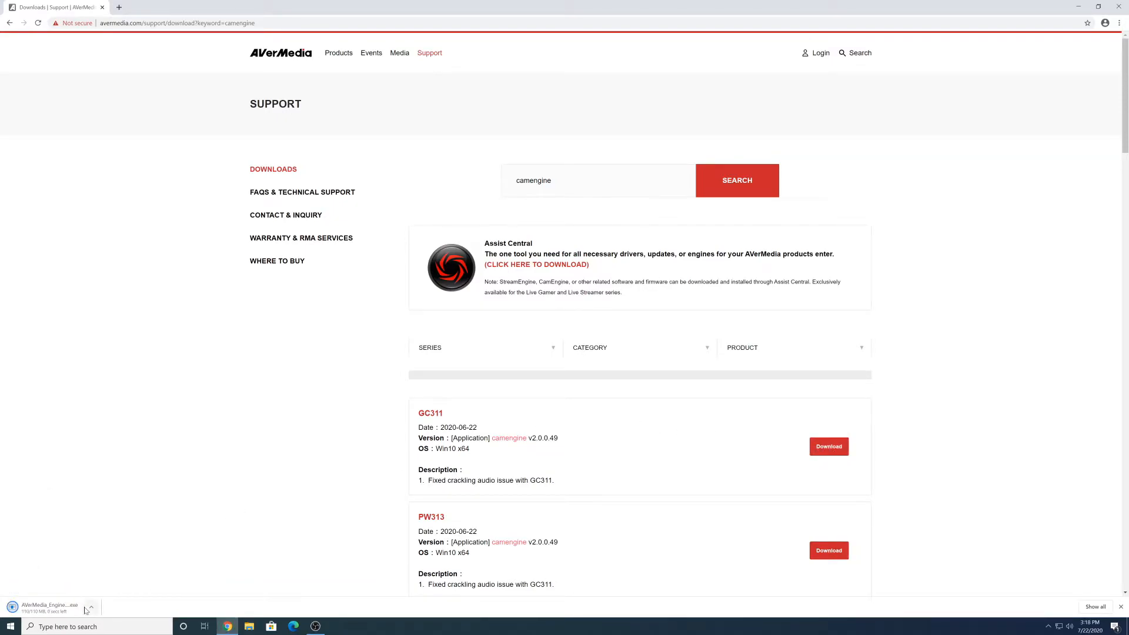
# - Run AVerMedia_Engine_Installer from the Downloads folder
pyautogui.click(48, 607)
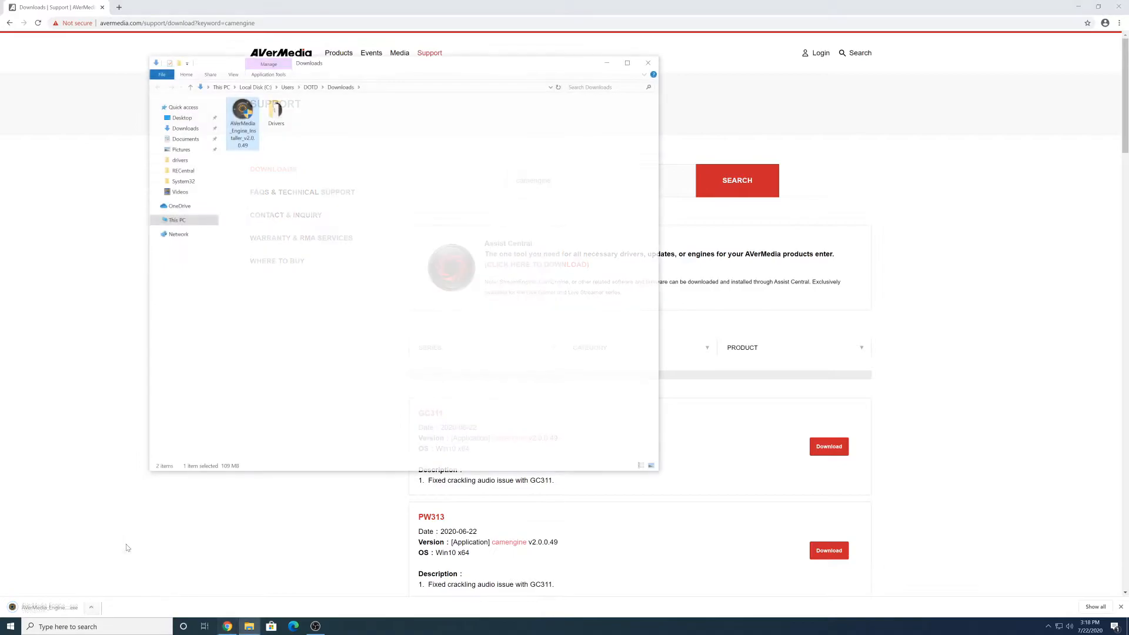
pyautogui.click(242, 122)
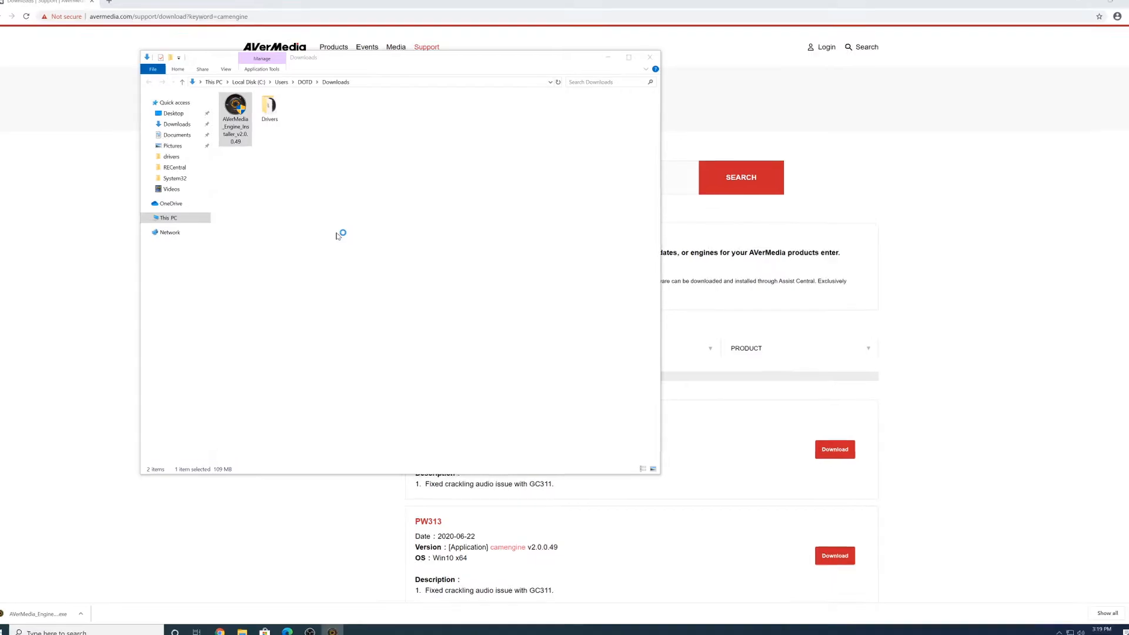
pyautogui.doubleClick(236, 105)
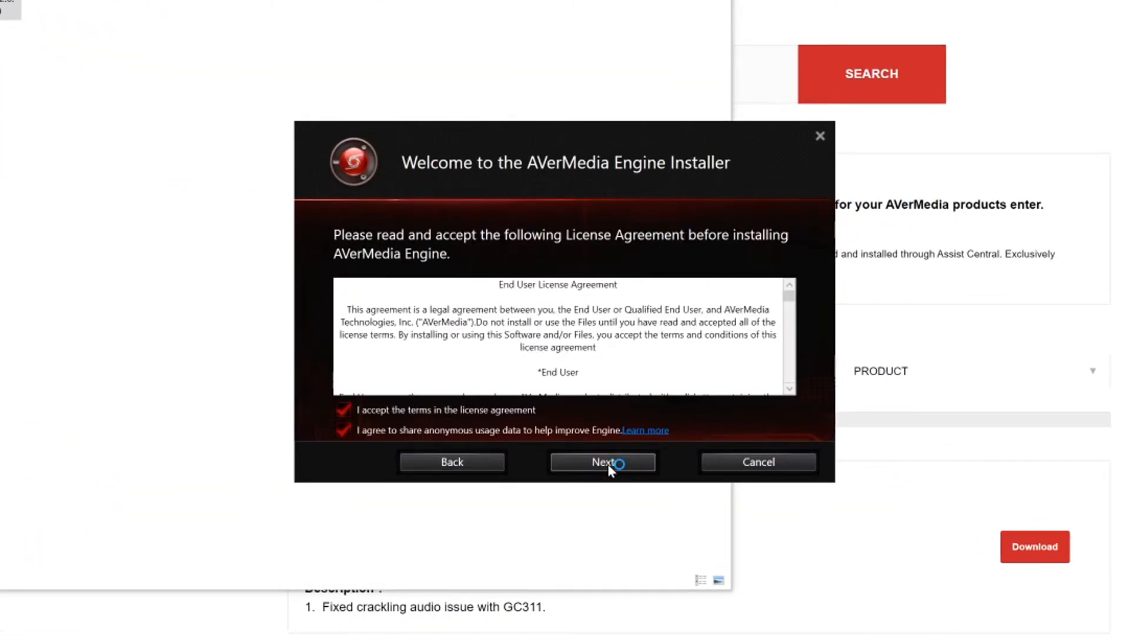
# - Accept the license agreement and continue the AVerMedia Engine installation
pyautogui.click(602, 461)
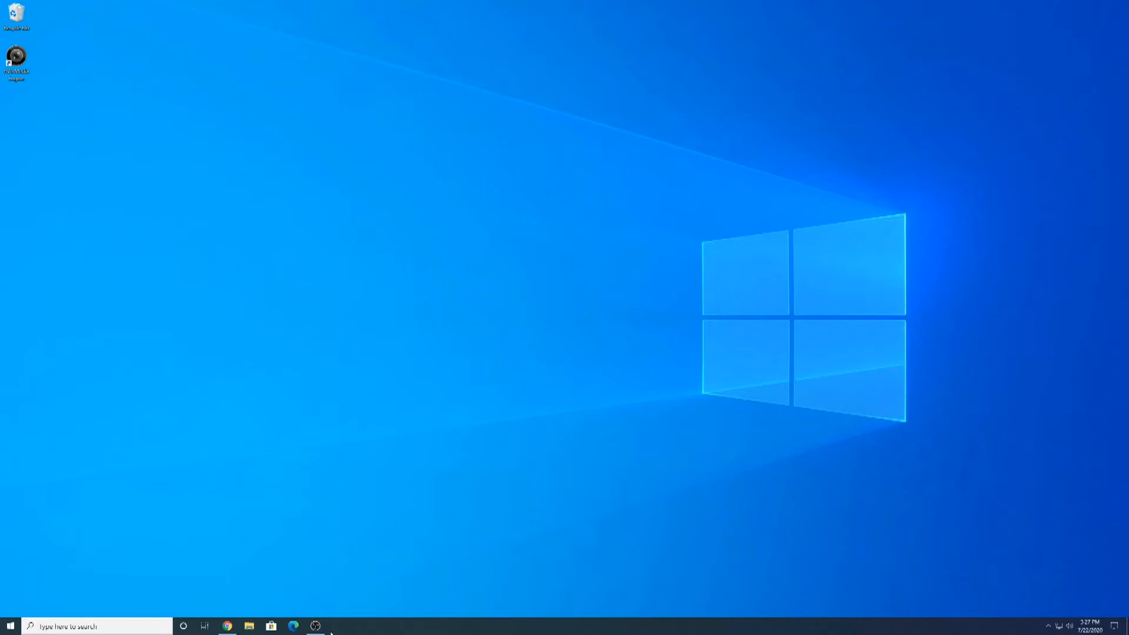
# - In the Zoom meeting, select the Cam_Engine - 1 camera and start video
pyautogui.click(337, 626)
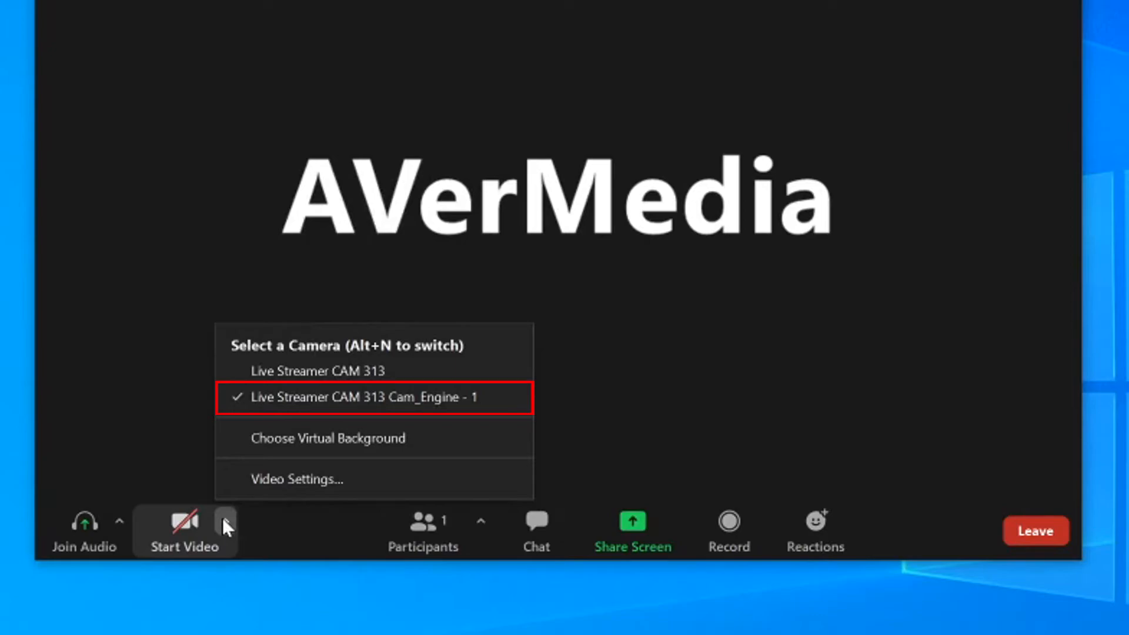
pyautogui.moveTo(286, 397)
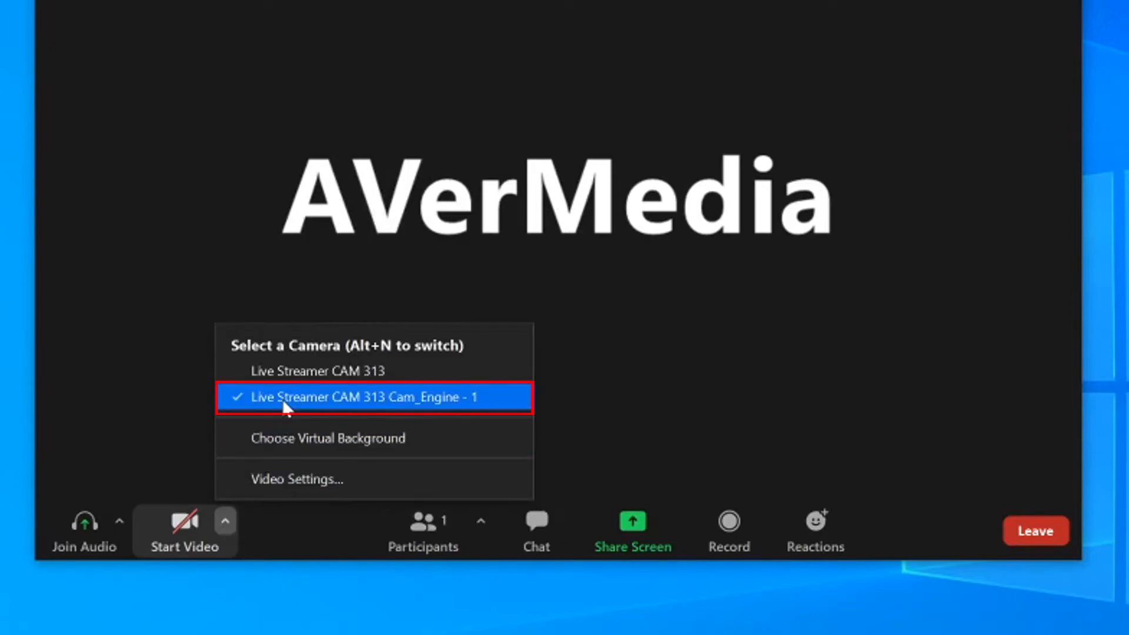
pyautogui.click(372, 397)
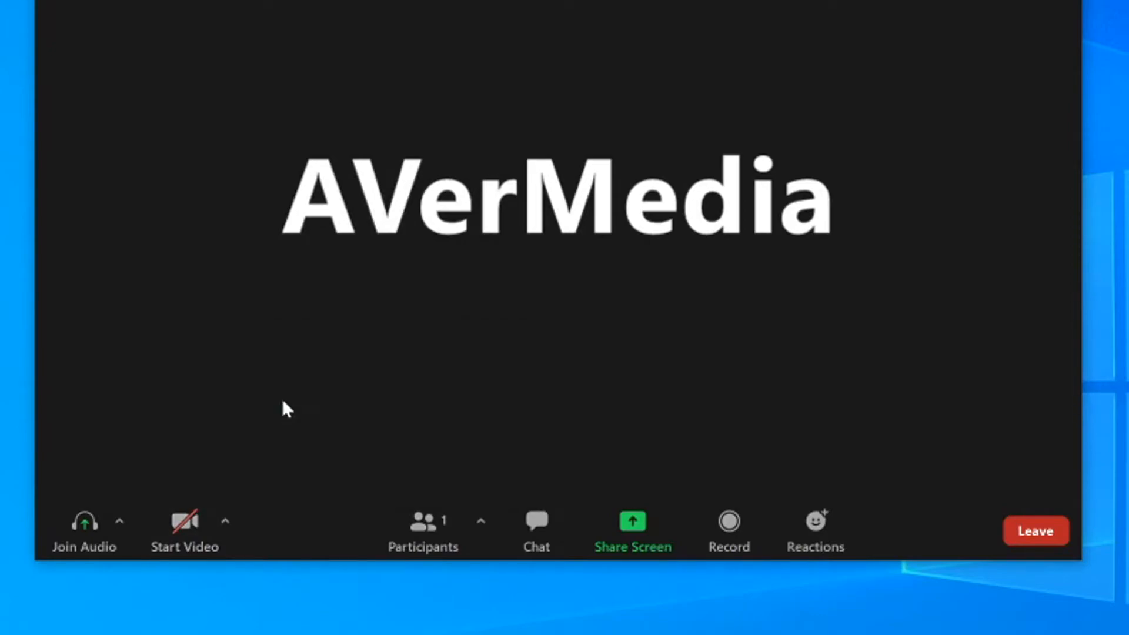
pyautogui.moveTo(184, 532)
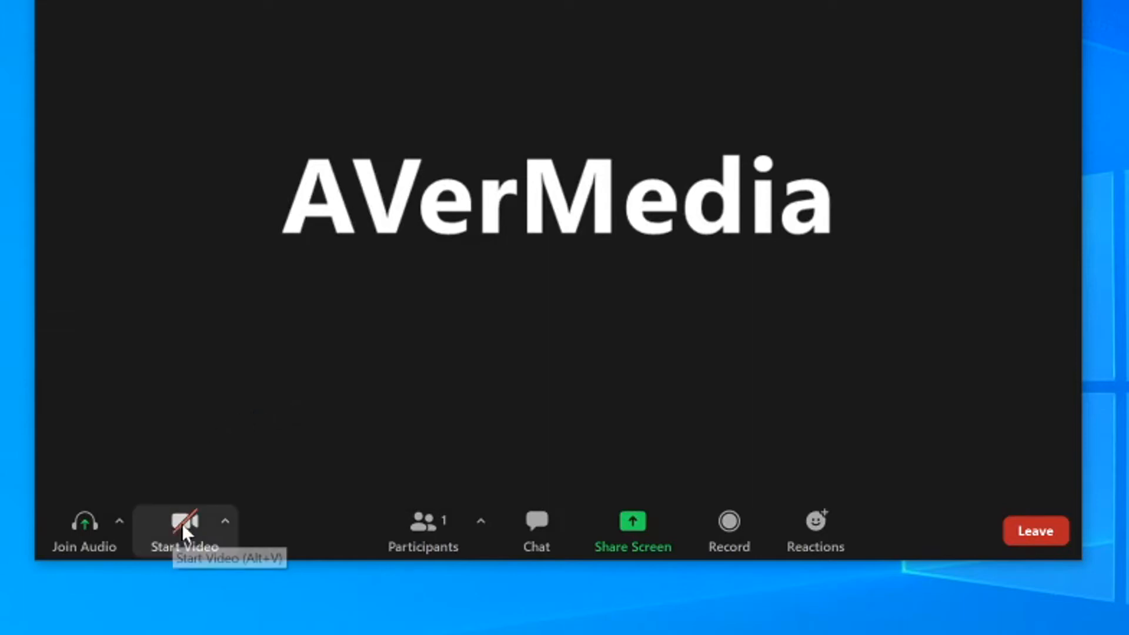
pyautogui.click(186, 523)
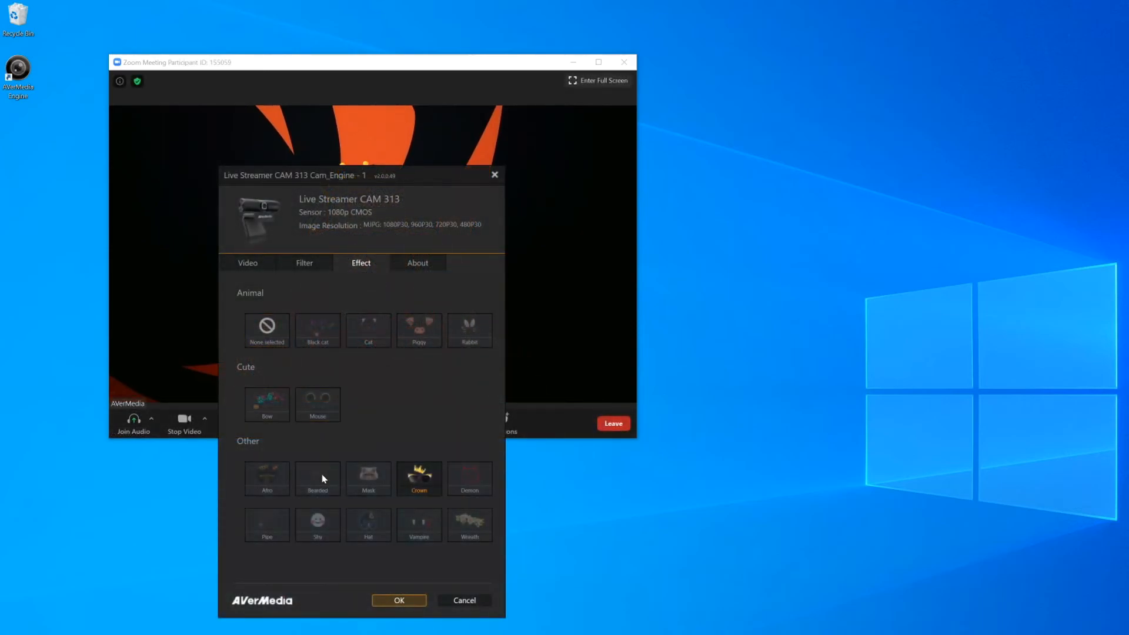
# - Review CamEngine's Video > Advanced image settings, then confirm with OK
pyautogui.click(248, 263)
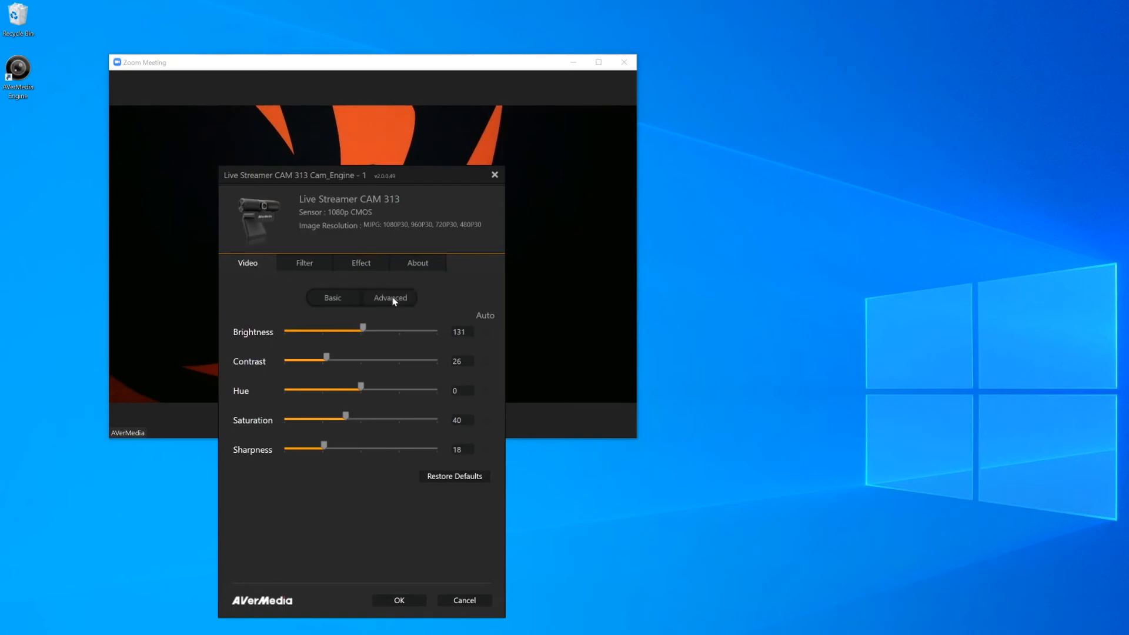
pyautogui.click(390, 297)
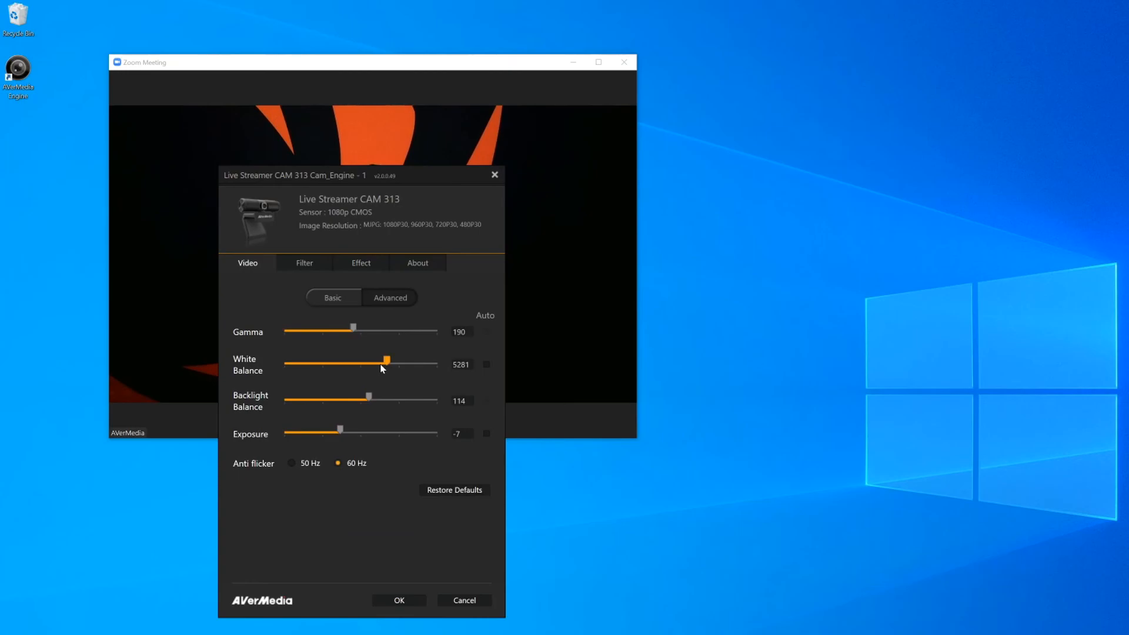
pyautogui.click(398, 599)
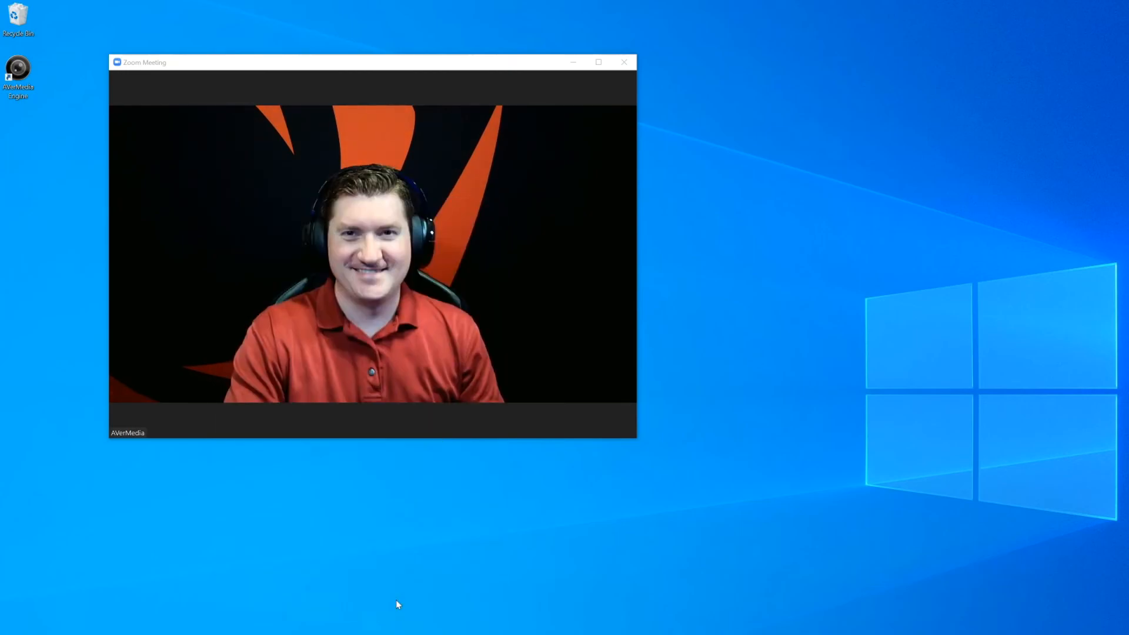
pyautogui.moveTo(250, 325)
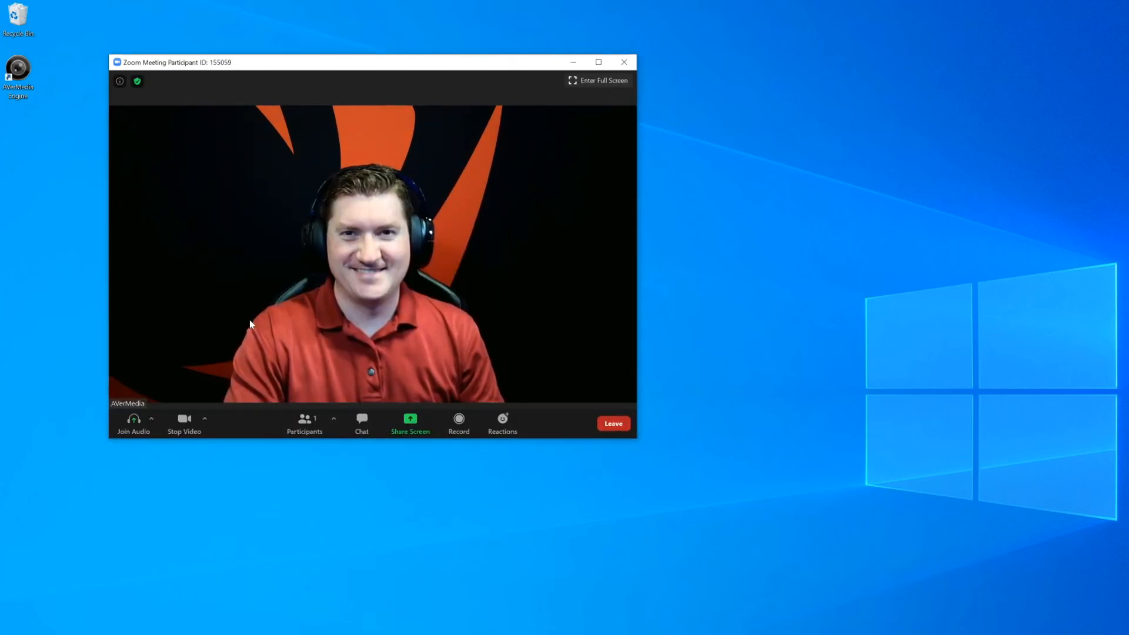